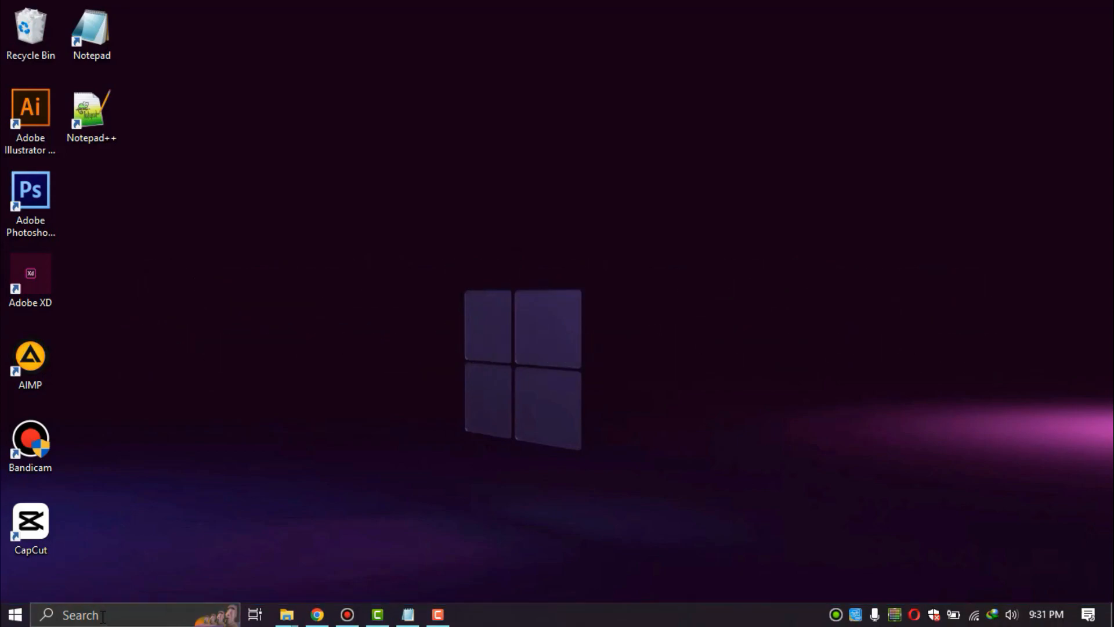
Launch Device Manager from search and expand Display adapters to list both graphics cards.
type("device Manager")
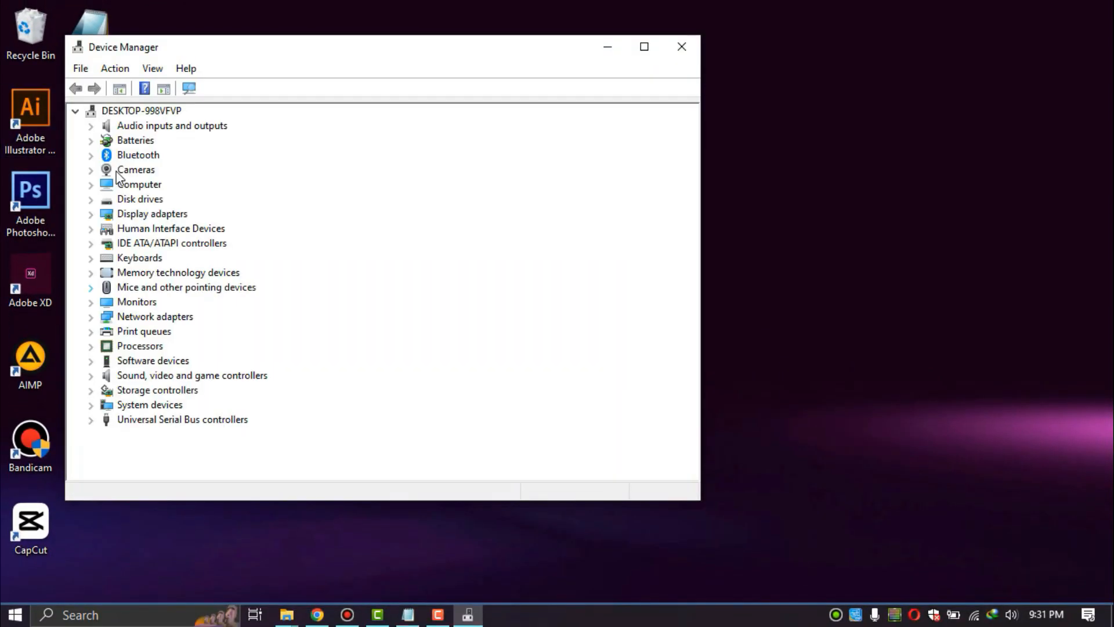
left_click(91, 214)
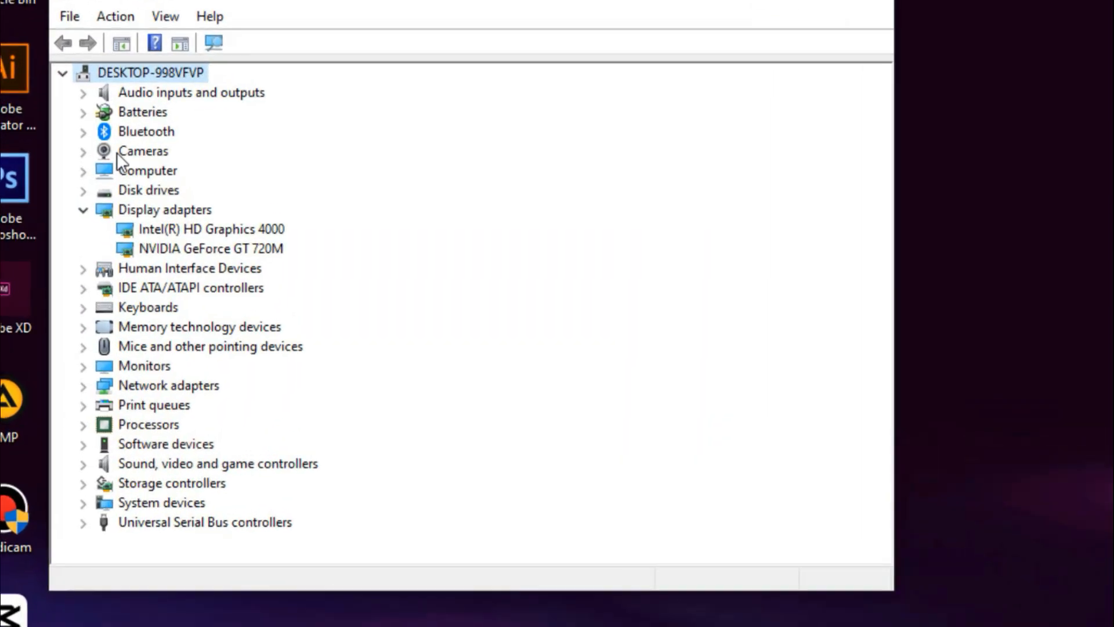
Update the Intel(R) HD Graphics 4000 driver with Windows' automatic driver search.
right_click(211, 228)
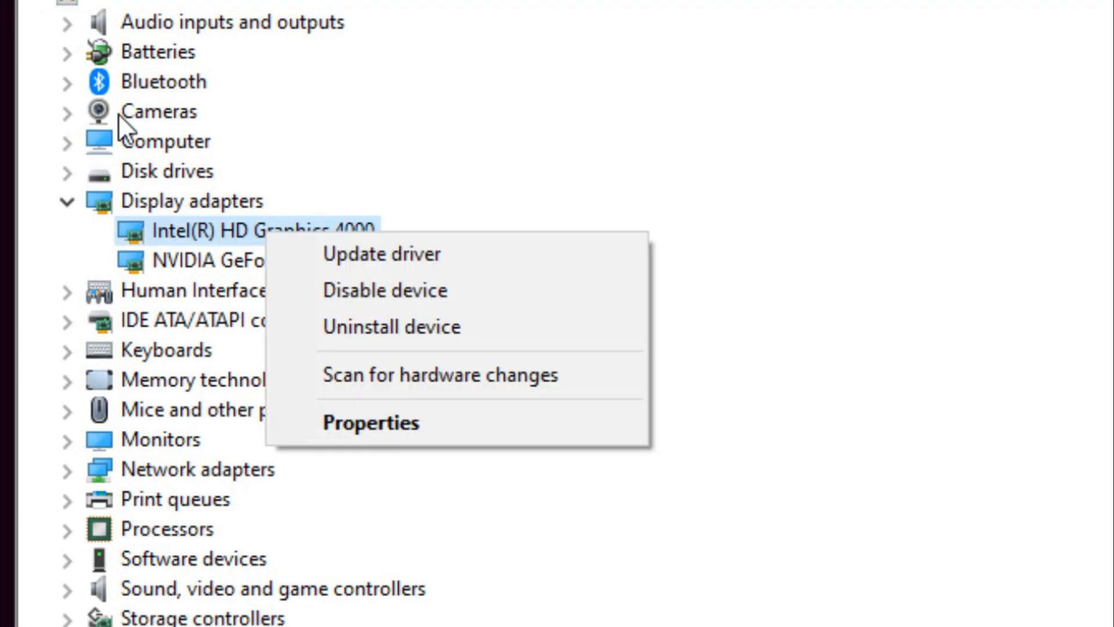
left_click(382, 254)
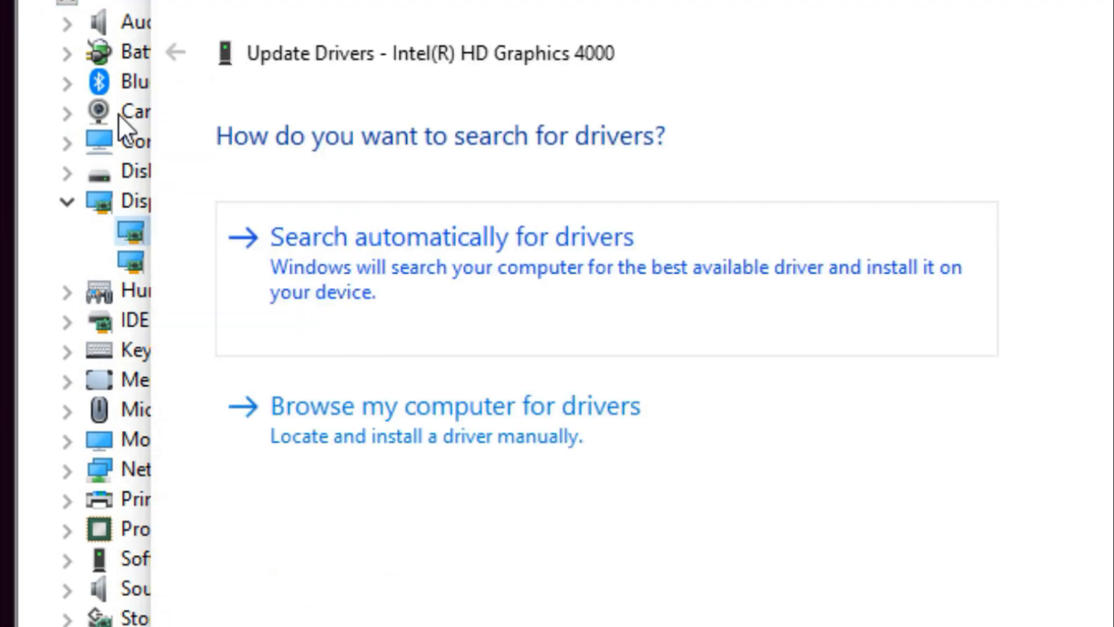
left_click(450, 237)
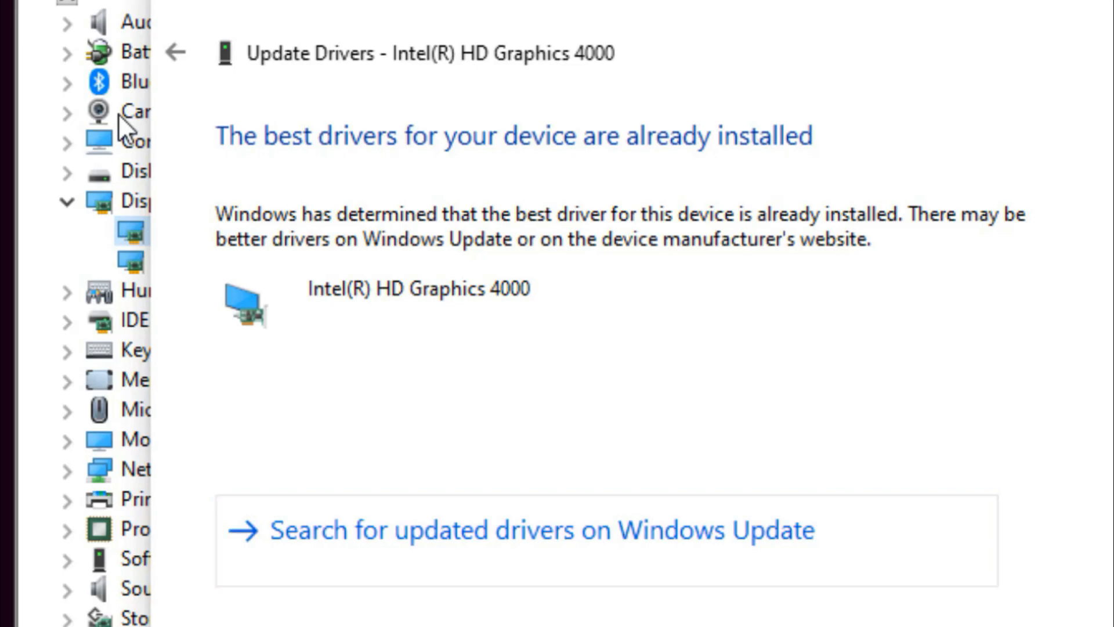
mouse_move(518, 530)
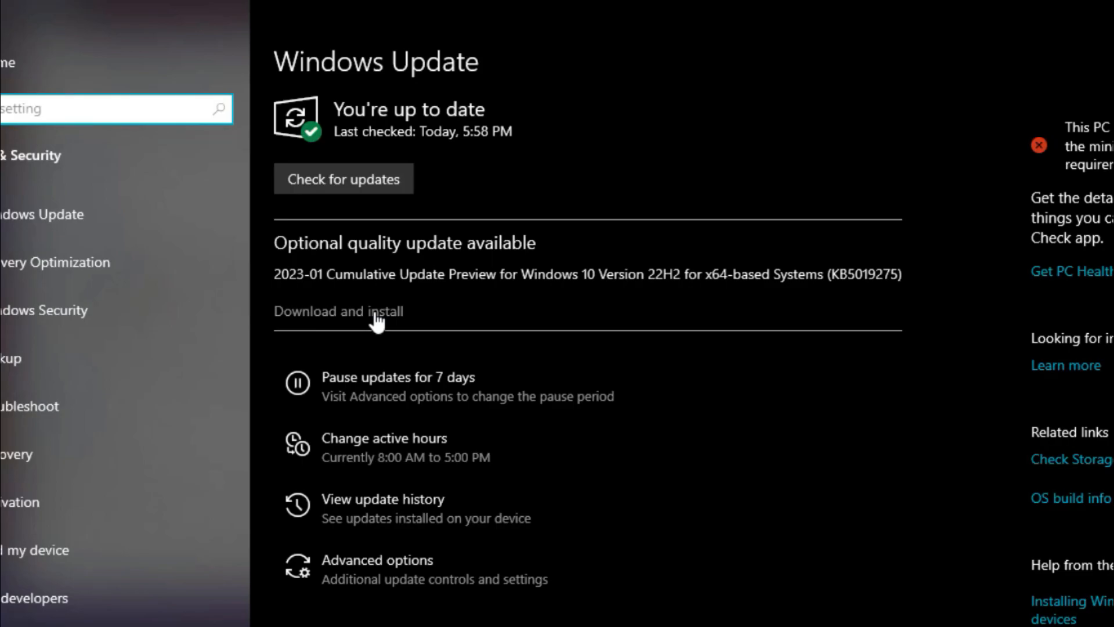
Start the optional 2023-01 Windows 10 cumulative update download, then switch back to Device Manager.
left_click(336, 311)
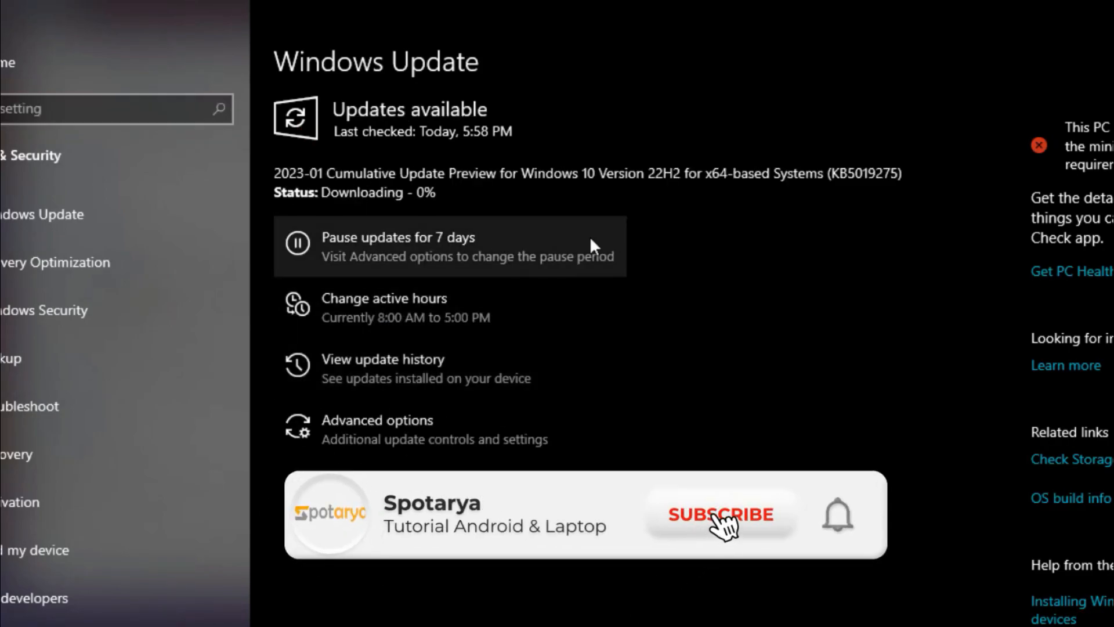
left_click(719, 515)
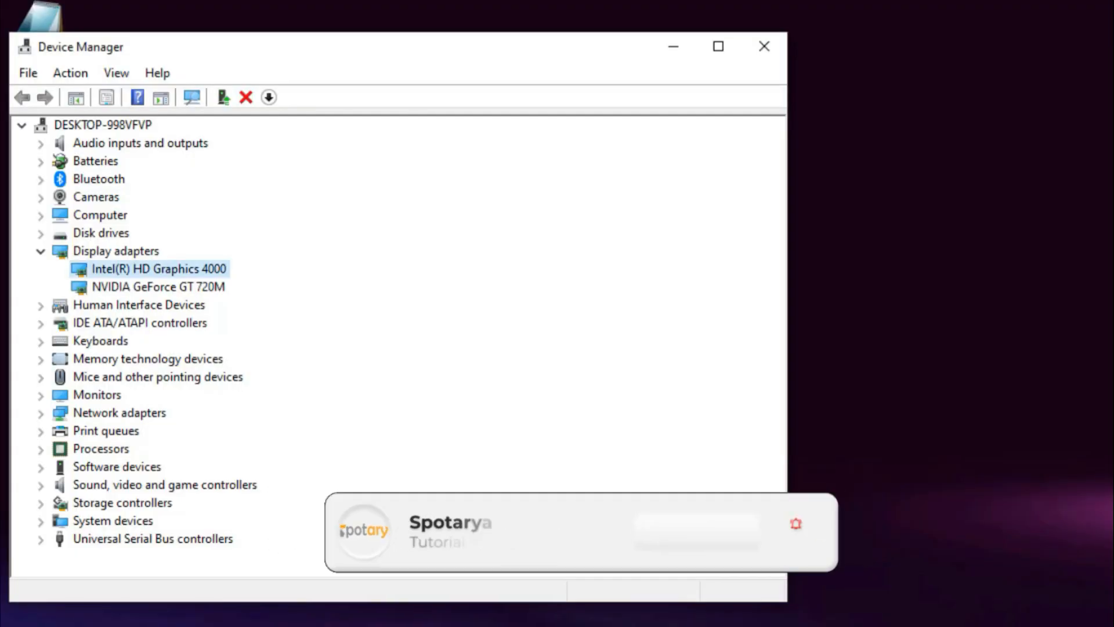
Update the NVIDIA GeForce GT 720M driver with Windows' automatic driver search.
right_click(156, 287)
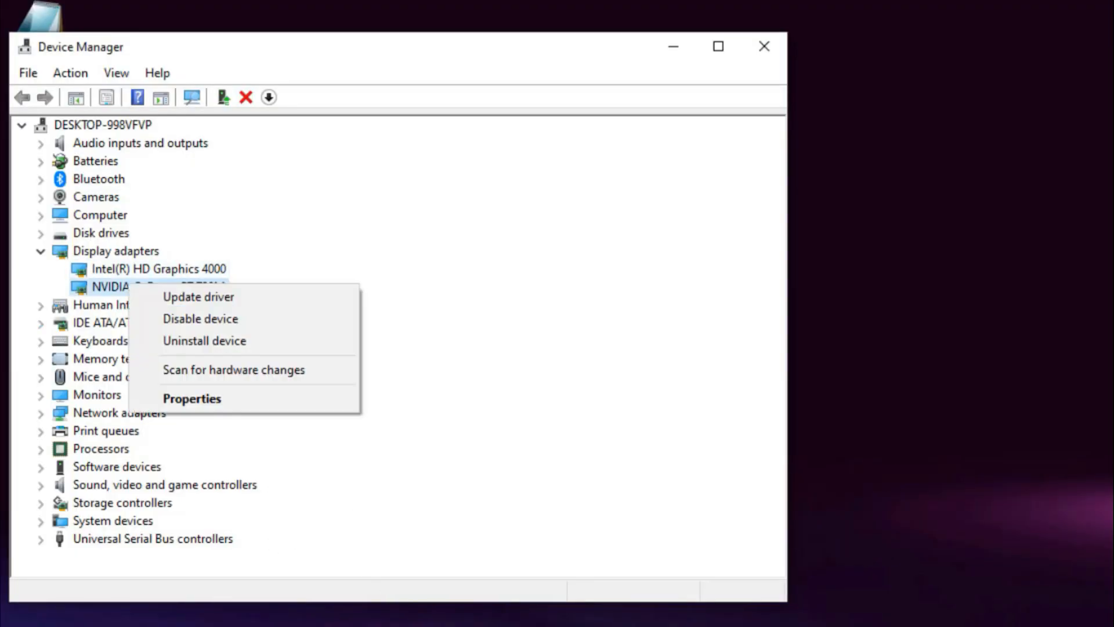
left_click(198, 296)
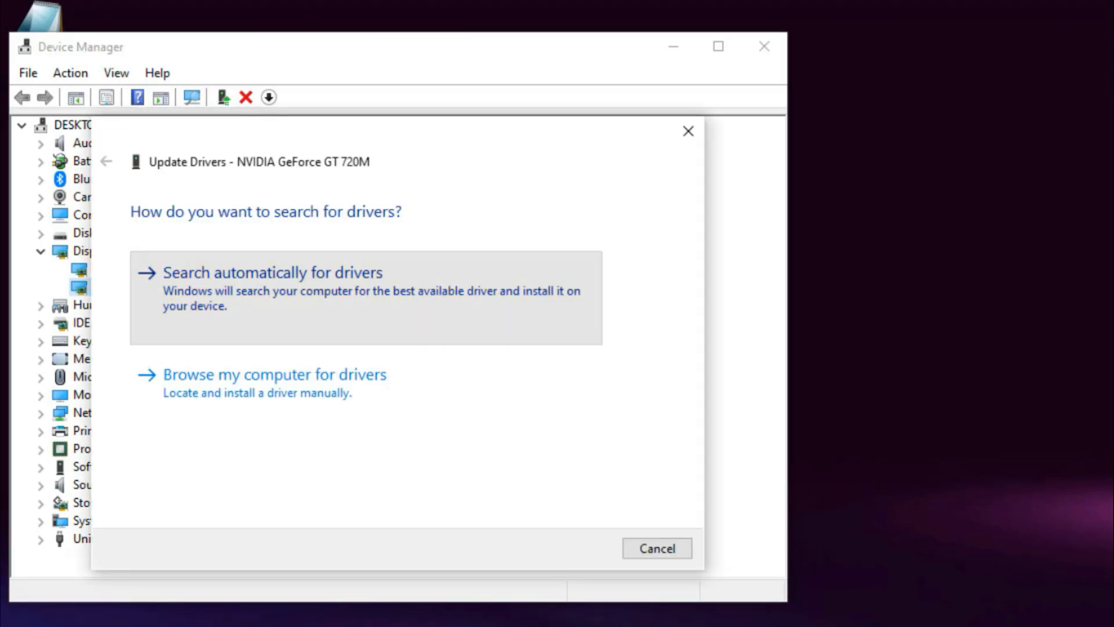
left_click(655, 547)
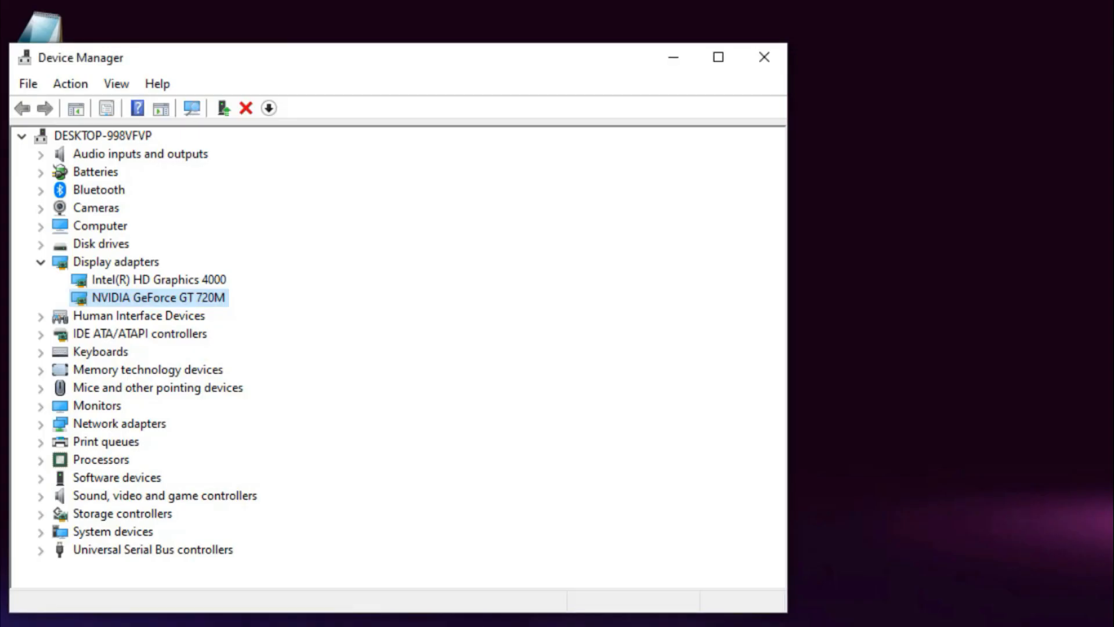
Disable the Intel and NVIDIA display adapters, then bring up the NVIDIA GT 720M actions to re-enable it.
right_click(159, 278)
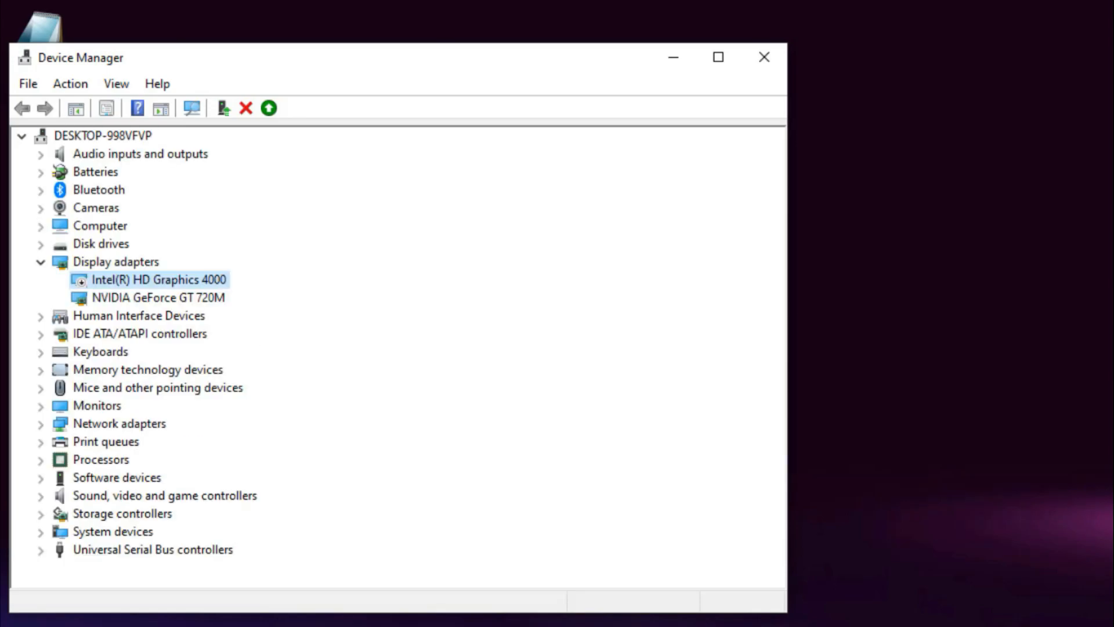
right_click(159, 280)
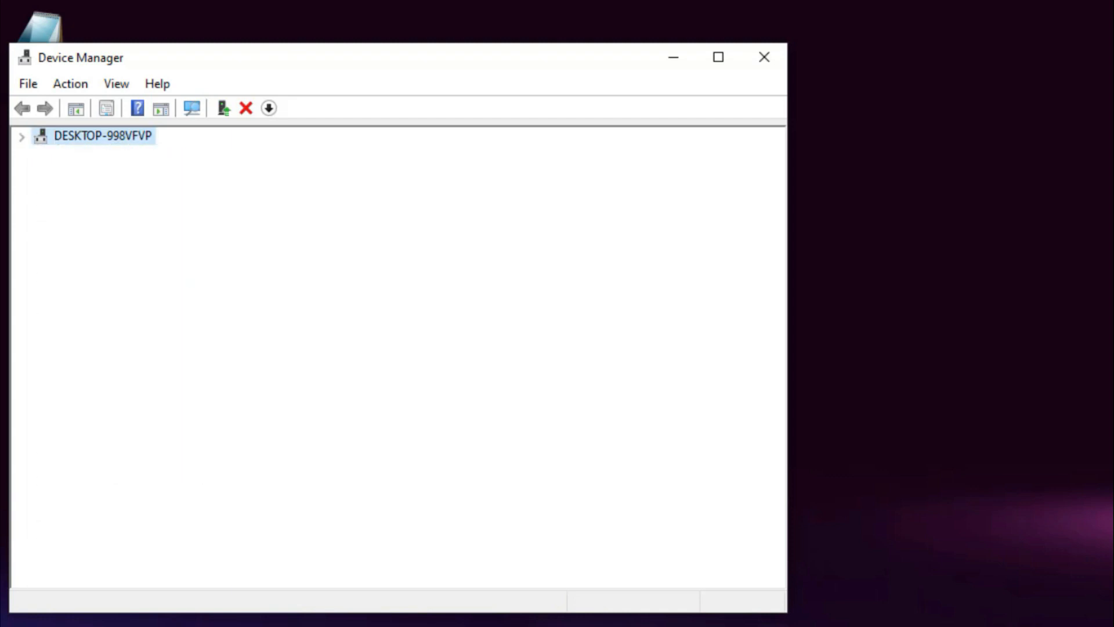
right_click(141, 297)
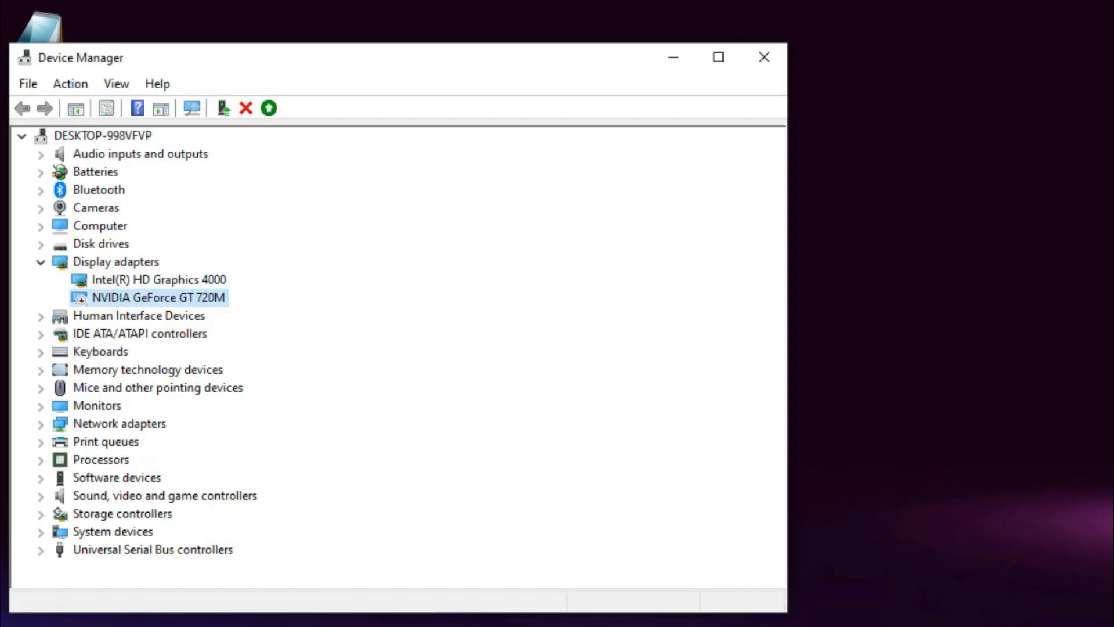
right_click(159, 297)
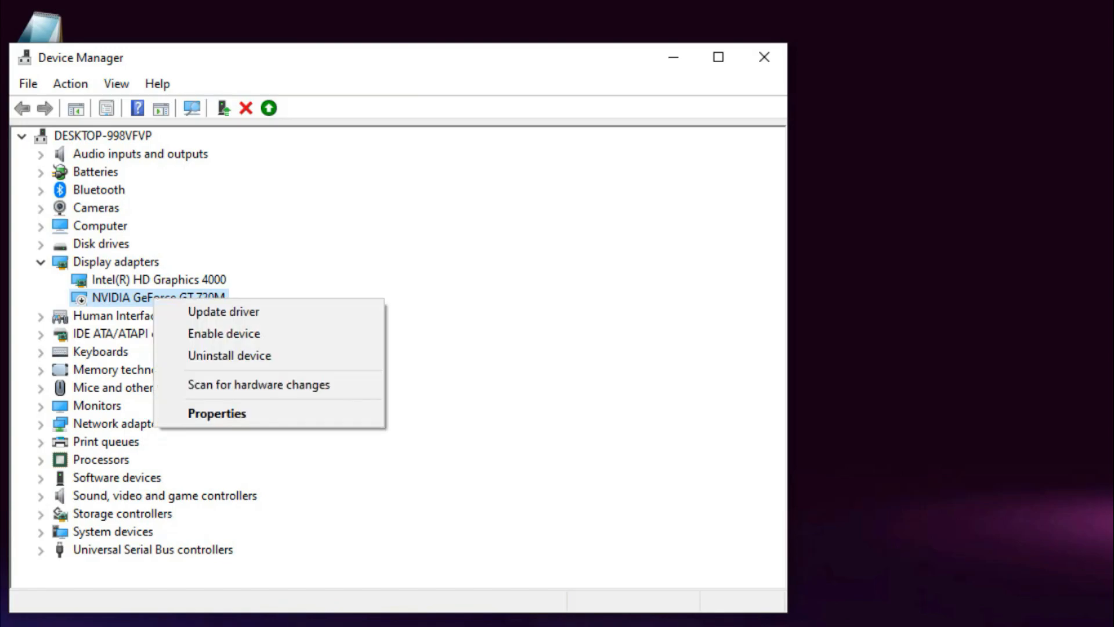